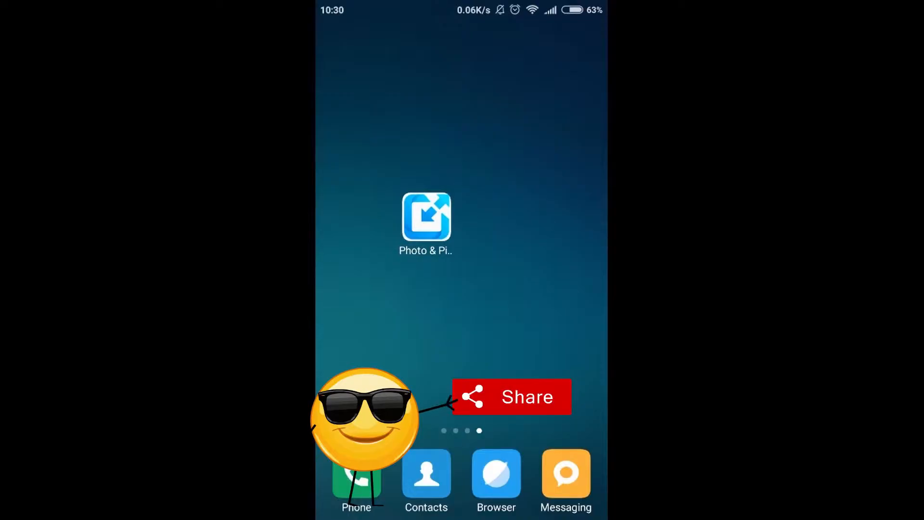
Launch Photo & Picture Resizer from the home screen to reach its main menu.
click(426, 216)
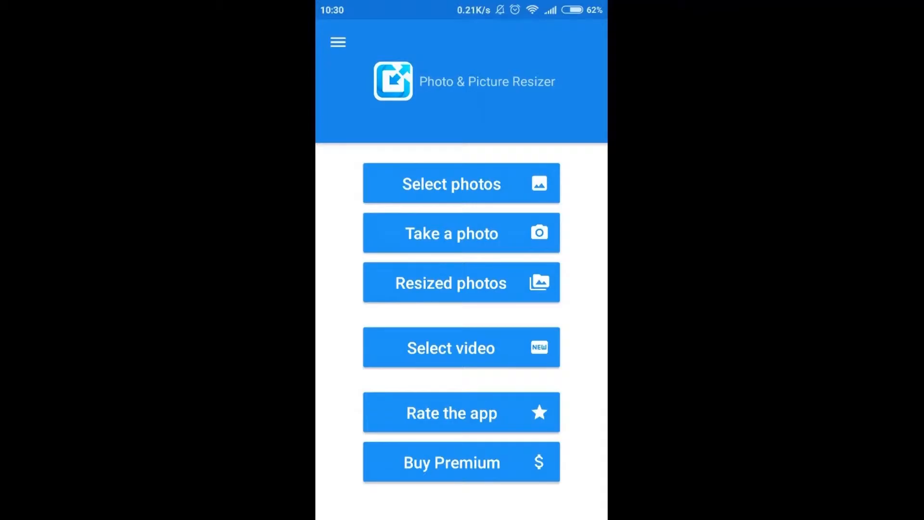
Load PSX_20150519_142546.jpg from SD card > DCIM > Photoshop Express into the resize screen.
click(462, 282)
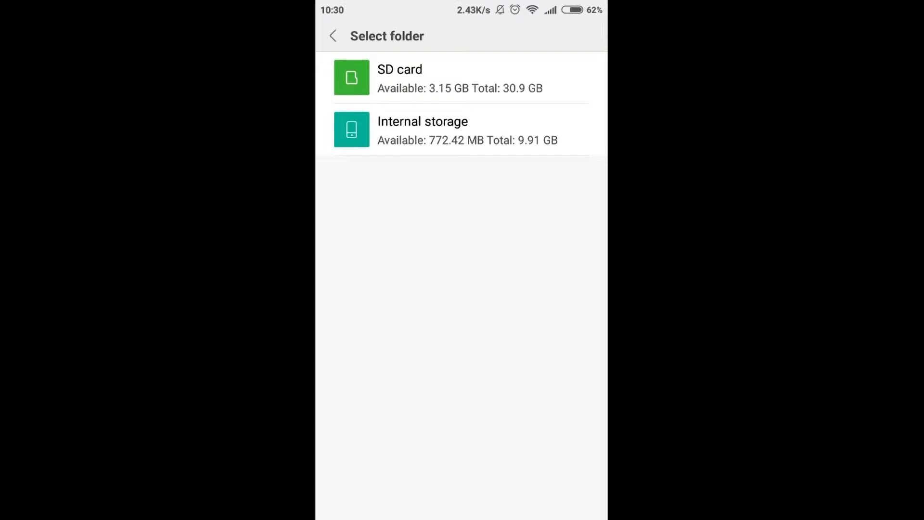
click(460, 77)
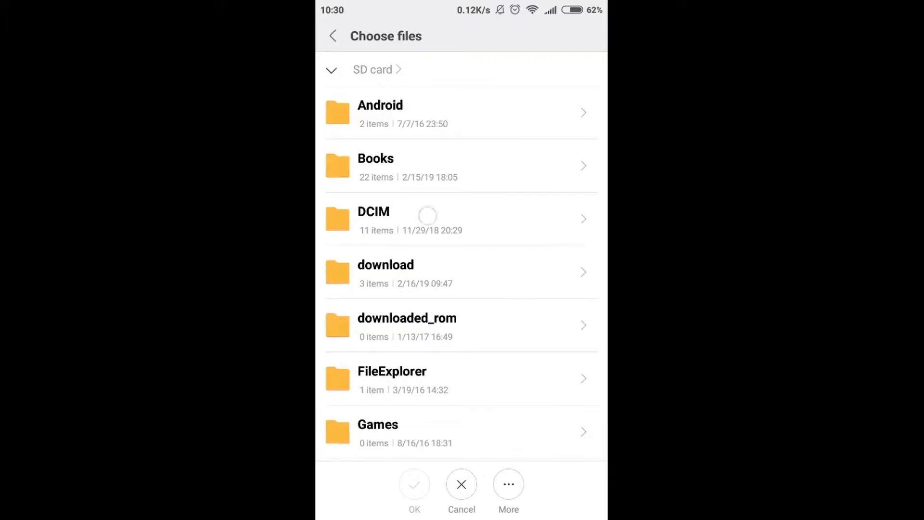
click(374, 218)
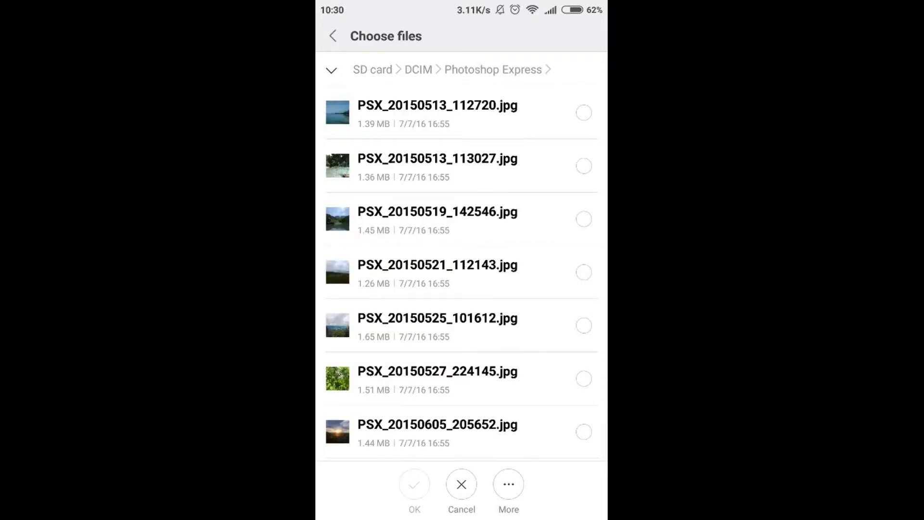
click(584, 219)
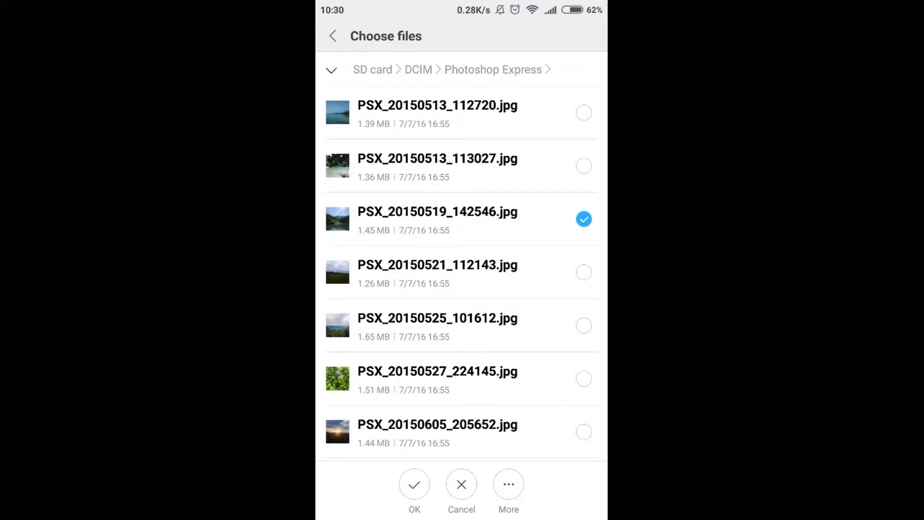
click(414, 485)
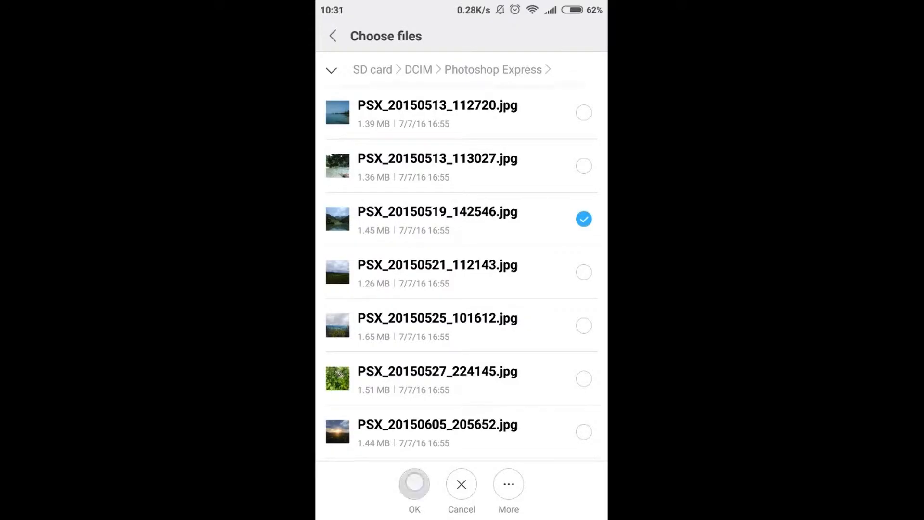
click(415, 483)
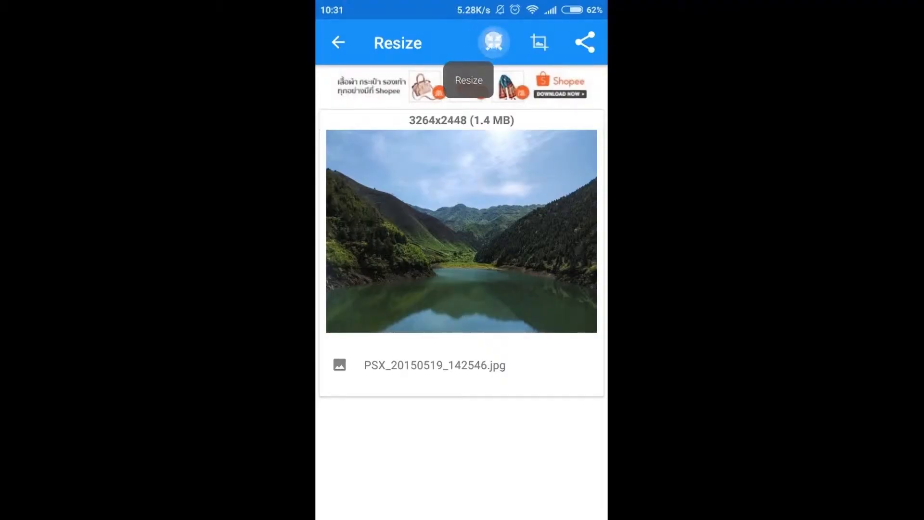
Bring up the Select dimensions list for the 3264x2448 lake photo and browse its size choices.
click(494, 41)
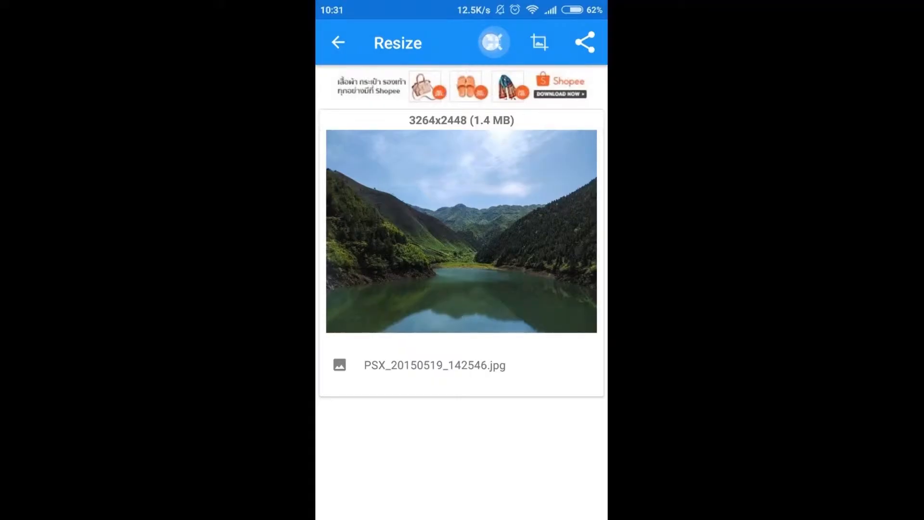
click(493, 42)
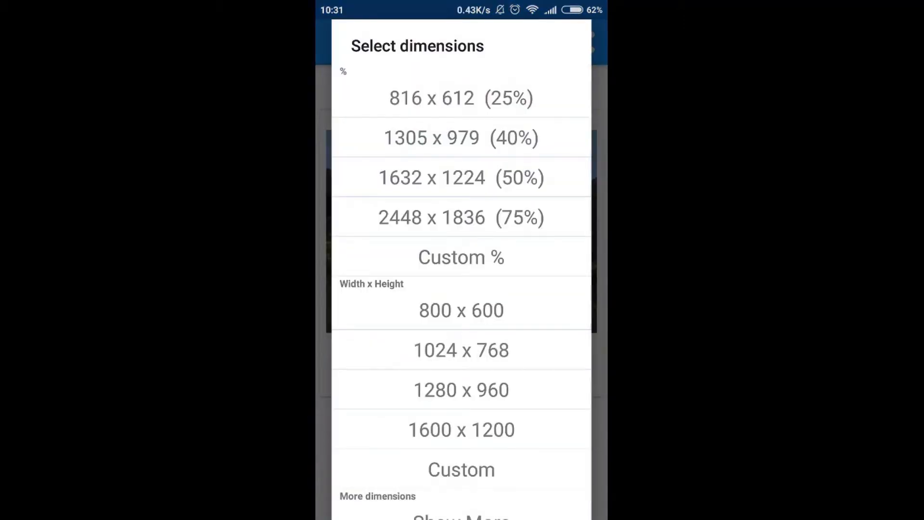
click(462, 98)
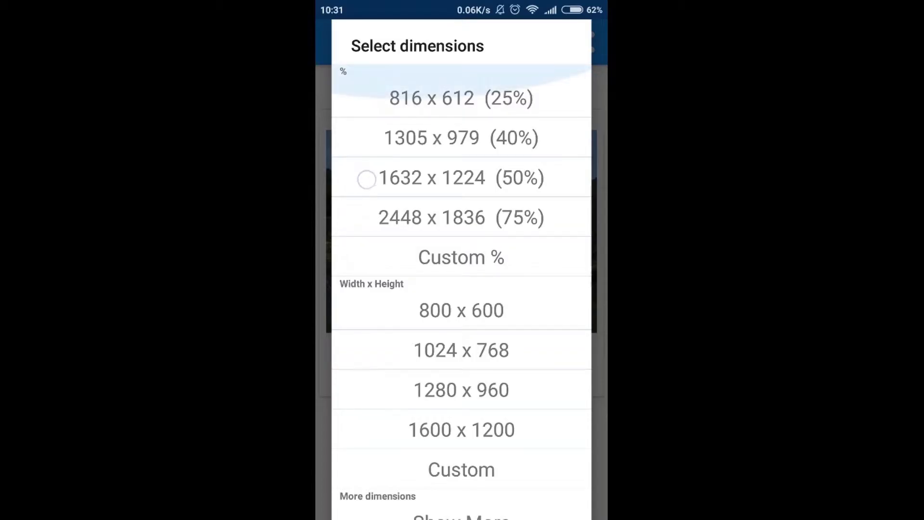
scroll(down, 3)
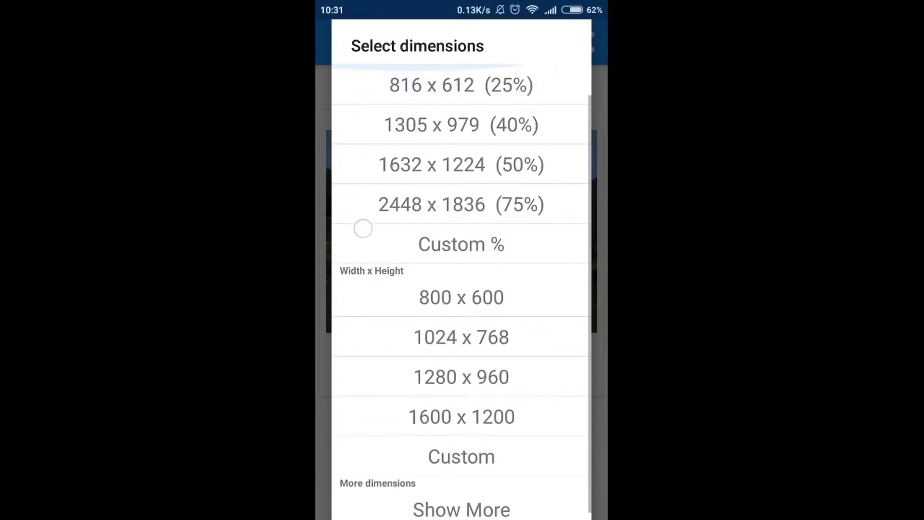
scroll(up, 3)
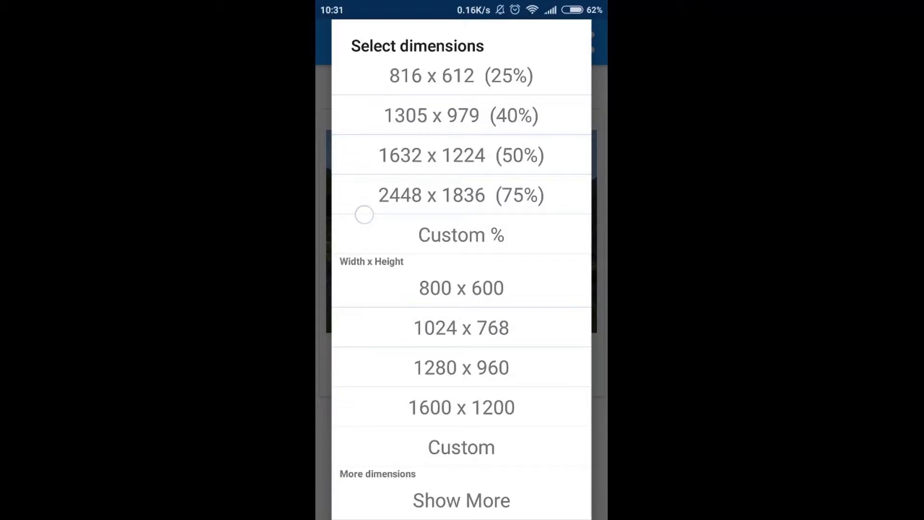
scroll(up, 3)
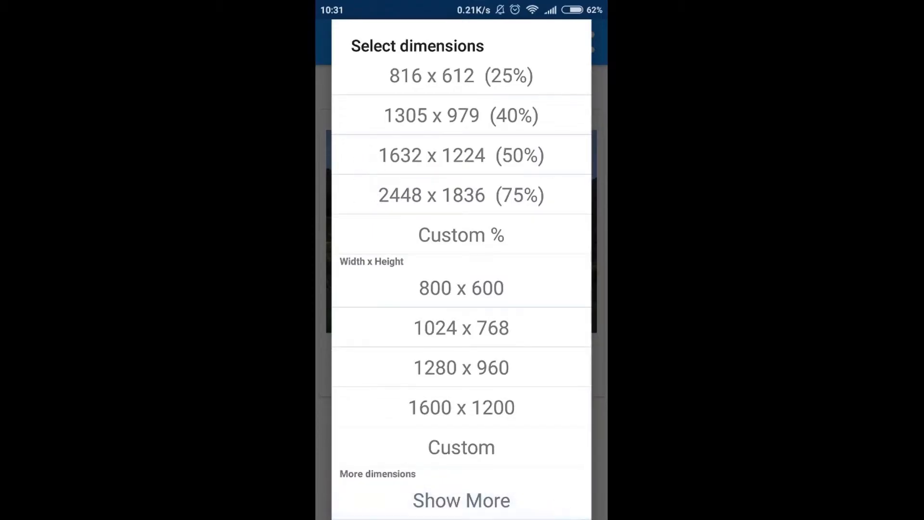
click(462, 287)
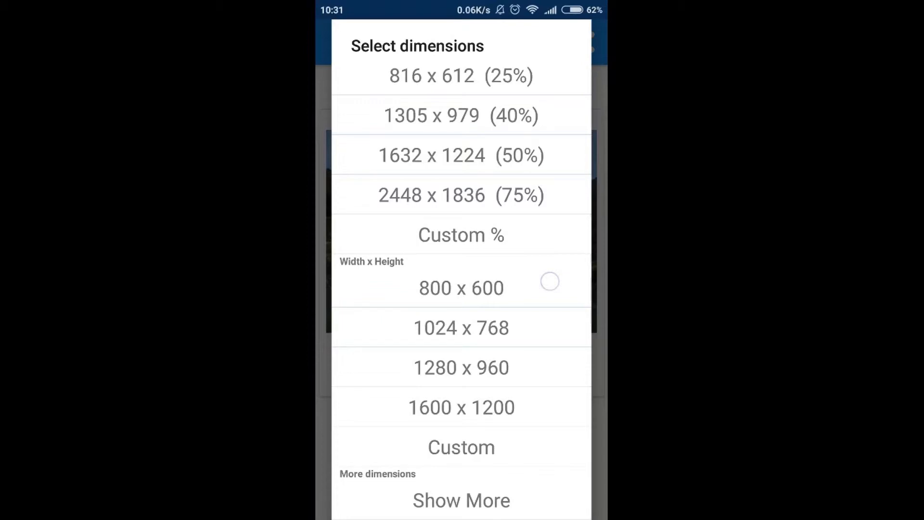
click(461, 235)
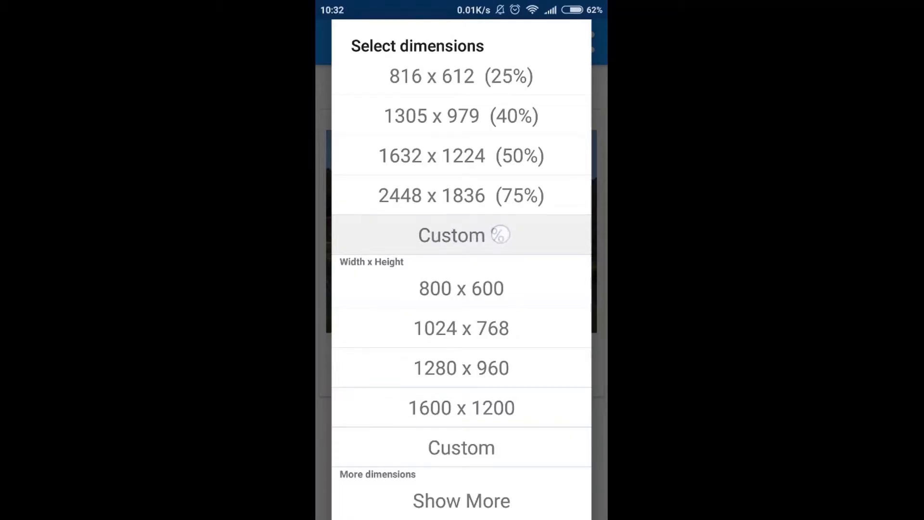
Resize the lake photo to 1632 x 1224 (50%), reducing it to 429 kB.
click(461, 234)
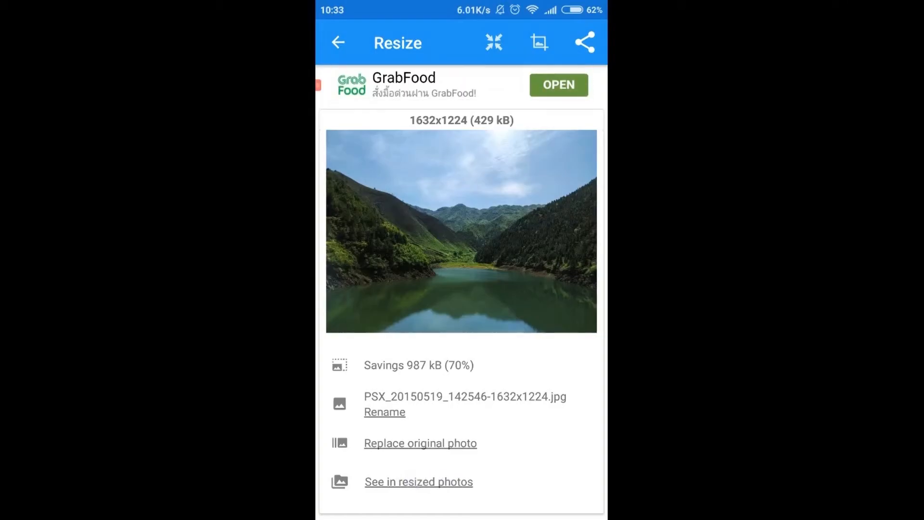
click(419, 481)
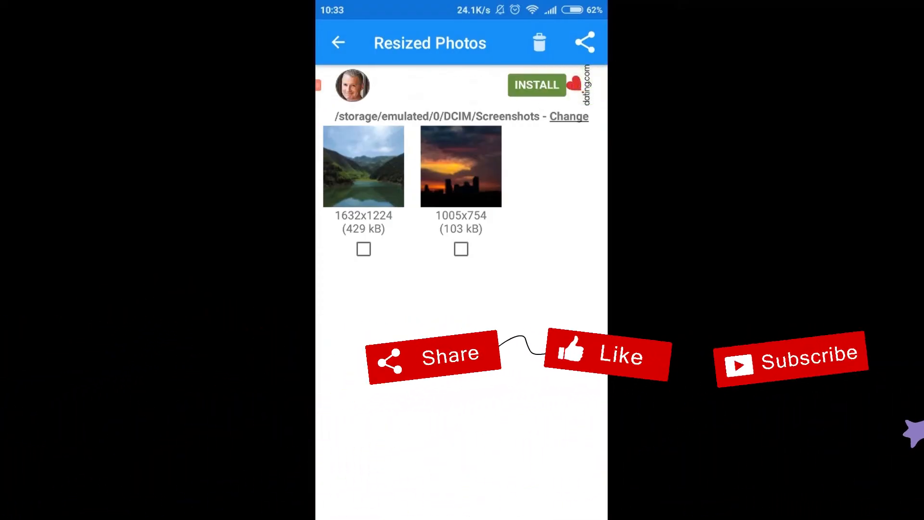
click(363, 167)
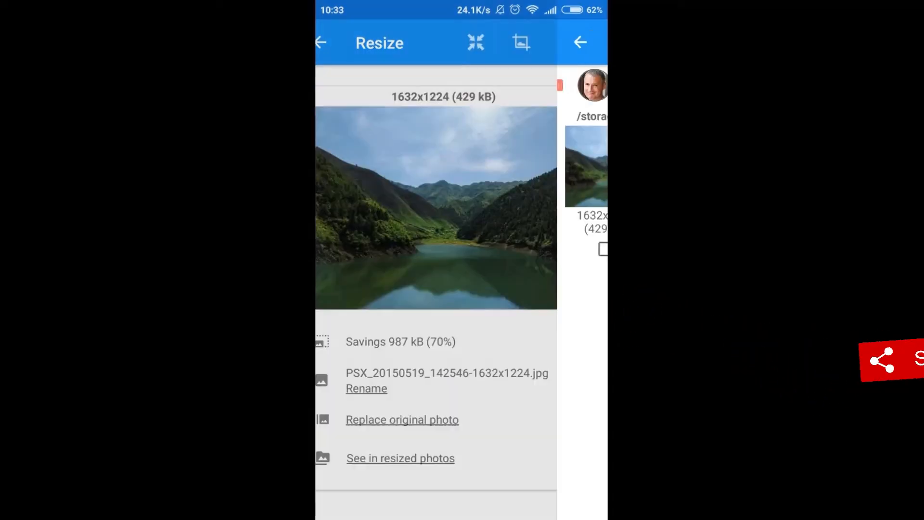